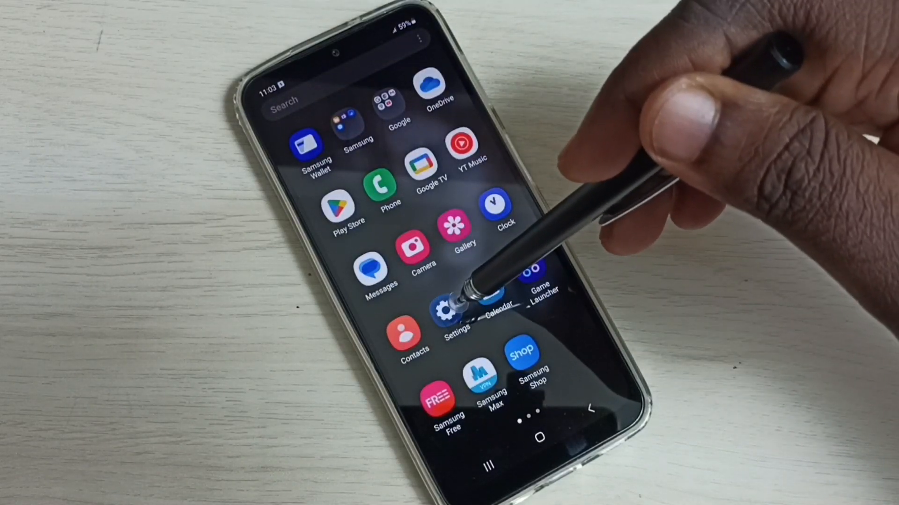
Go from the home screen into Settings and reach the General management page.
click(451, 310)
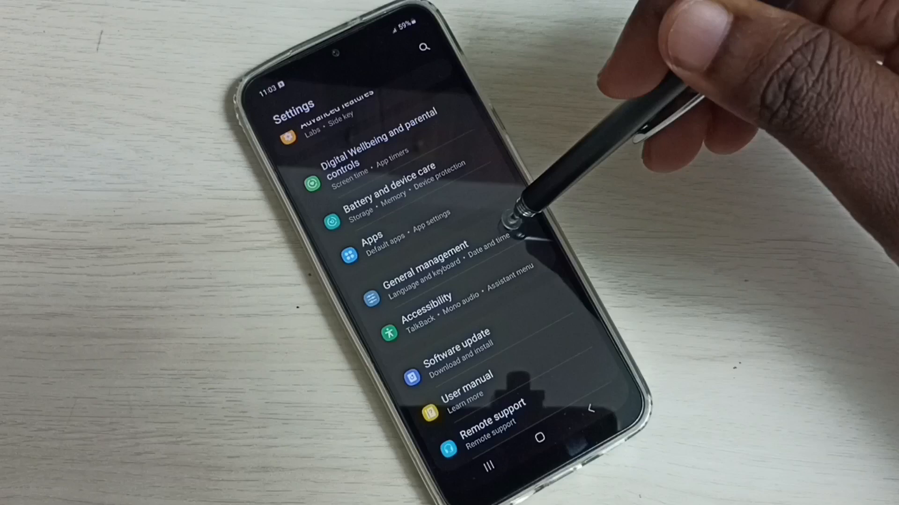
click(425, 270)
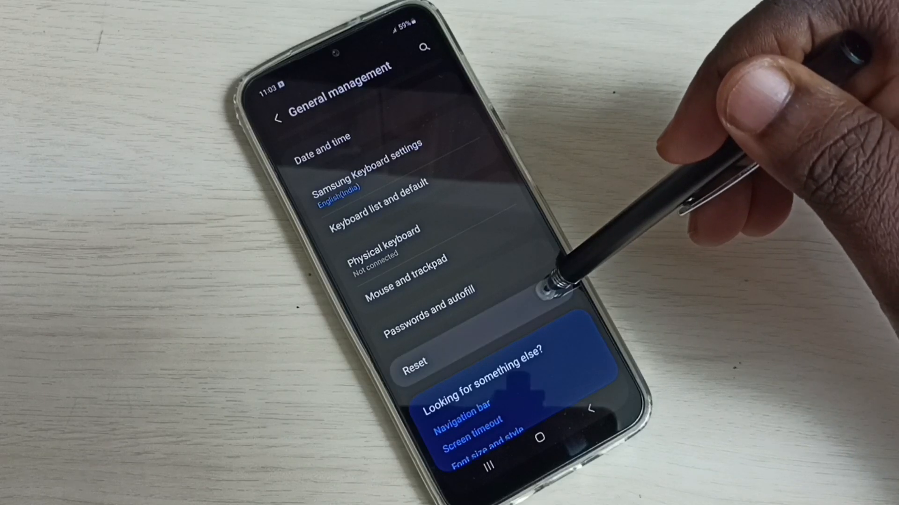
Choose Reset network settings and proceed to the final 'can't be undone' warning.
click(414, 361)
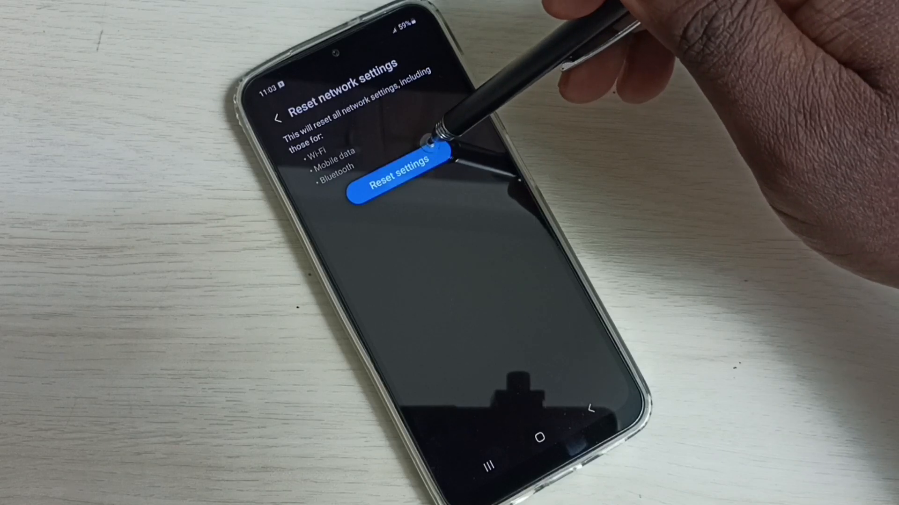
click(391, 181)
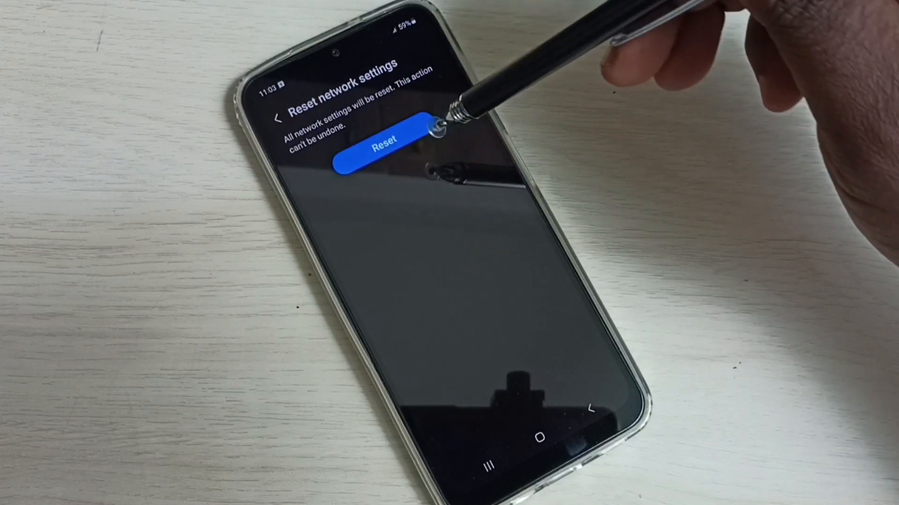